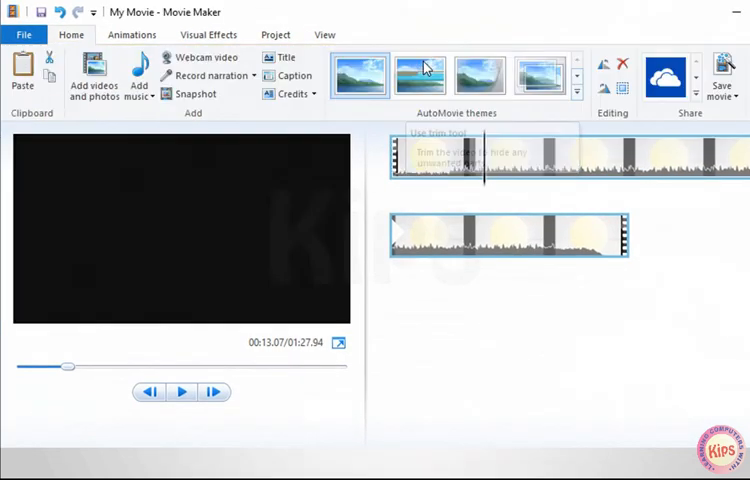
Step: Bring up the Trim tool for the selected video clip
{"action": "left_click", "coordinate": [434, 132]}
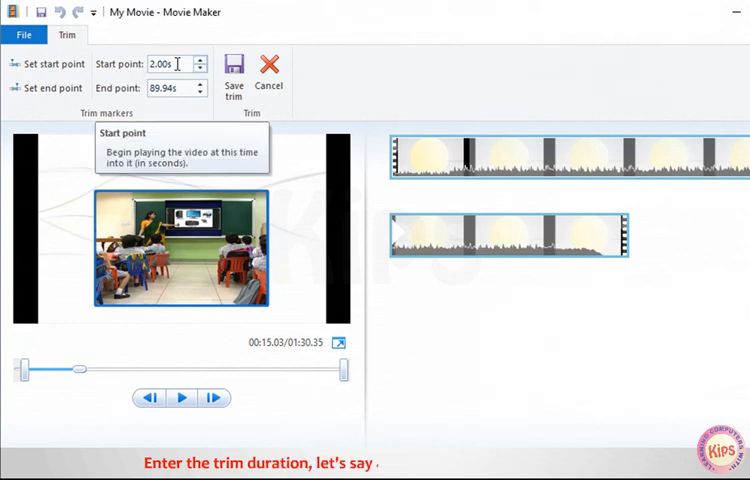
Step: Set the trim start point to 4.00 seconds, keeping the end at 89.94 seconds
{"action": "type", "text": "4.00"}
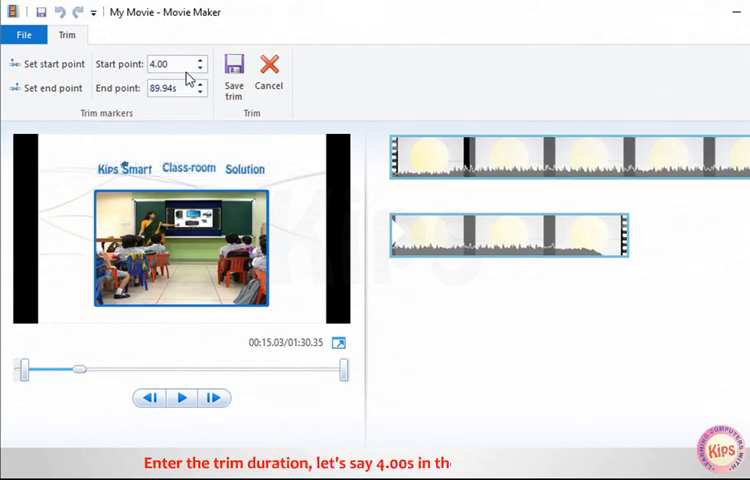
{"action": "left_click", "coordinate": [200, 60]}
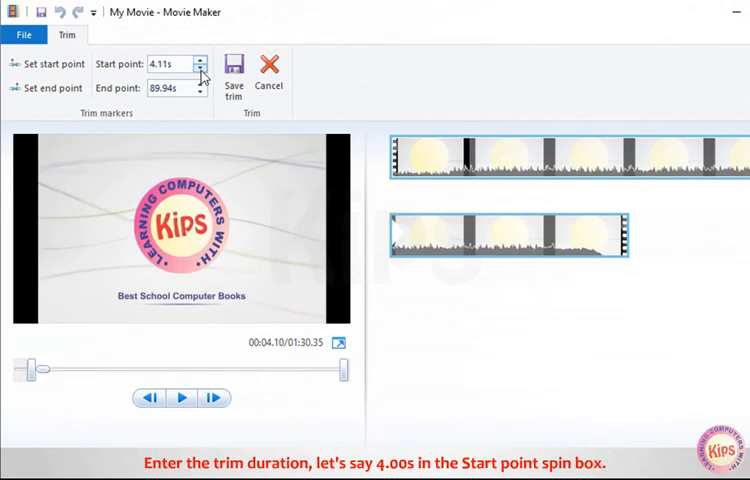
{"action": "type", "text": "4.00"}
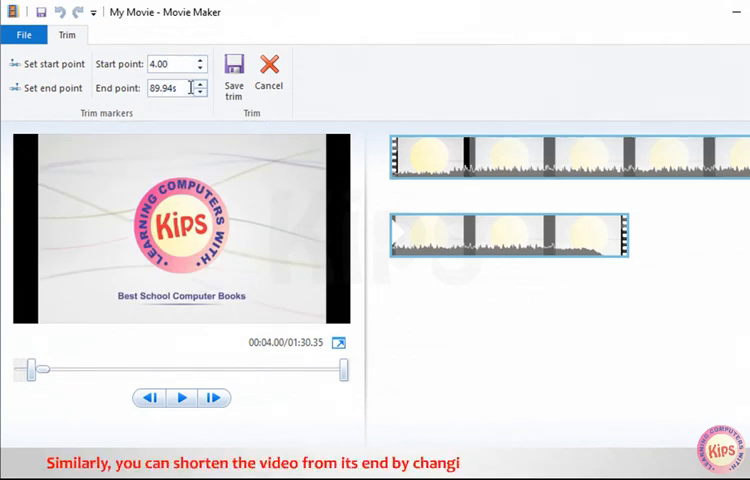
Step: Change the trim end point to 90.27 seconds and save the trim, leaving a 1:26.27 clip
{"action": "left_click", "coordinate": [200, 84]}
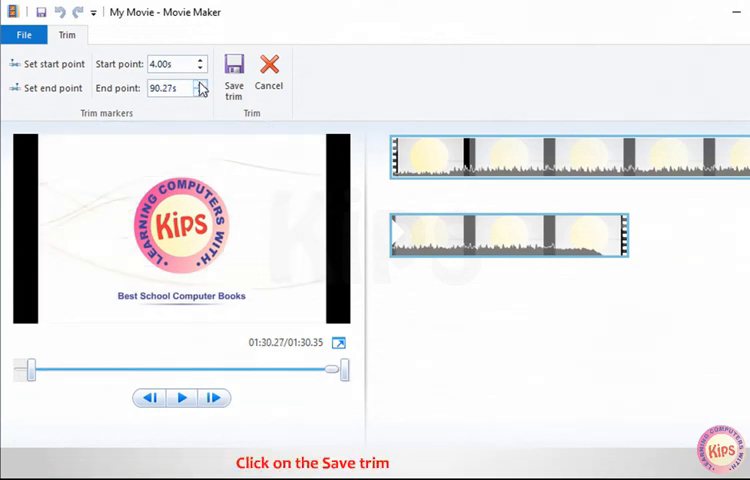
{"action": "left_click", "coordinate": [232, 78]}
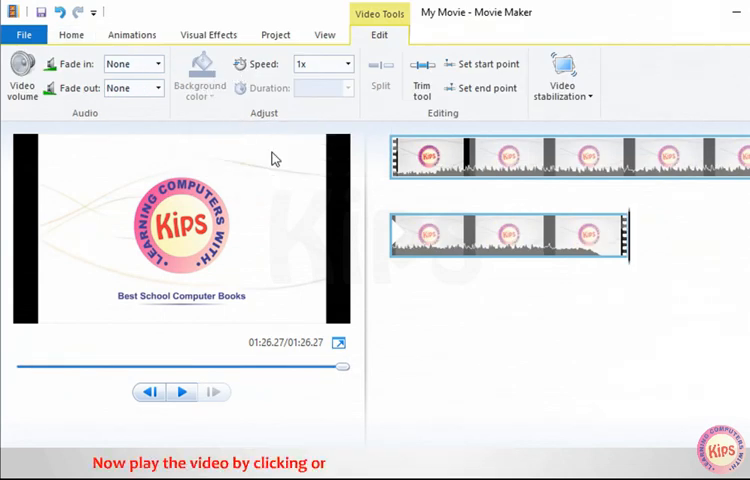
Step: Play the trimmed 1:26.27 clip in the preview monitor from its new start
{"action": "left_click", "coordinate": [182, 392]}
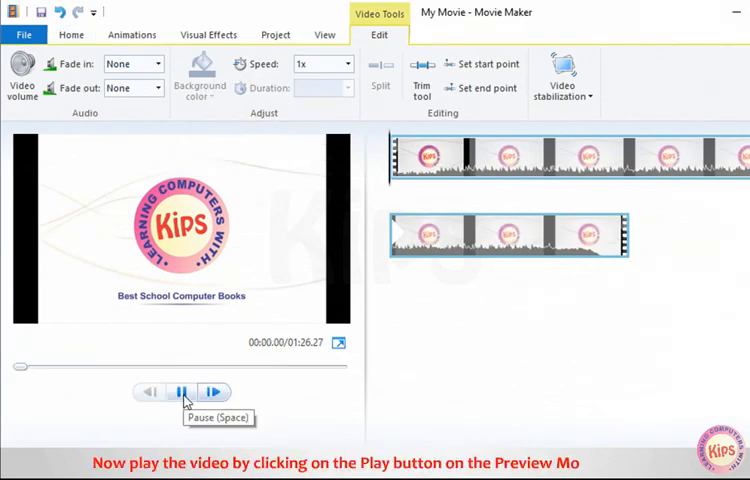
{"action": "left_click", "coordinate": [182, 392]}
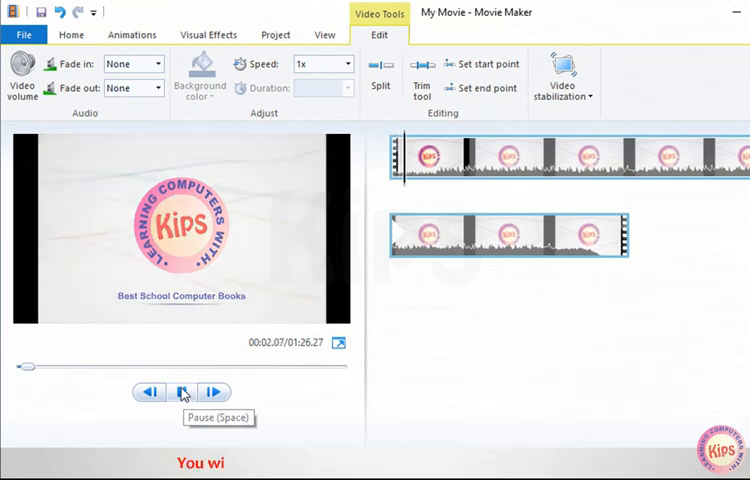
{"action": "left_click", "coordinate": [180, 392]}
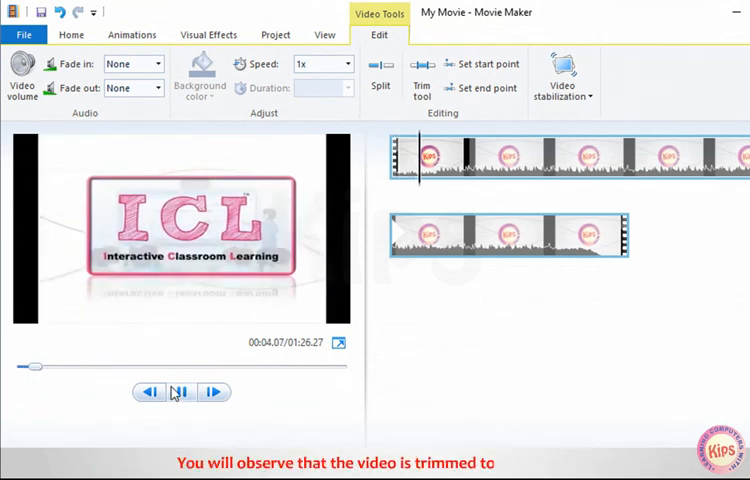